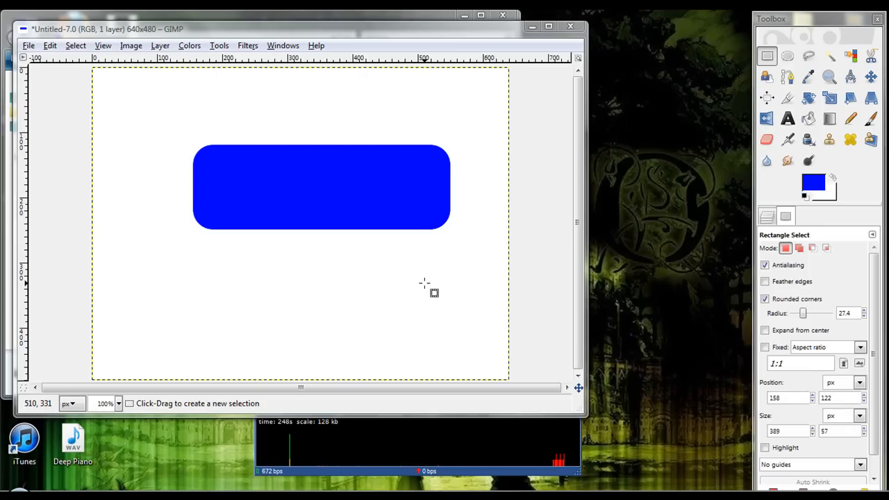
pyautogui.moveTo(230, 151)
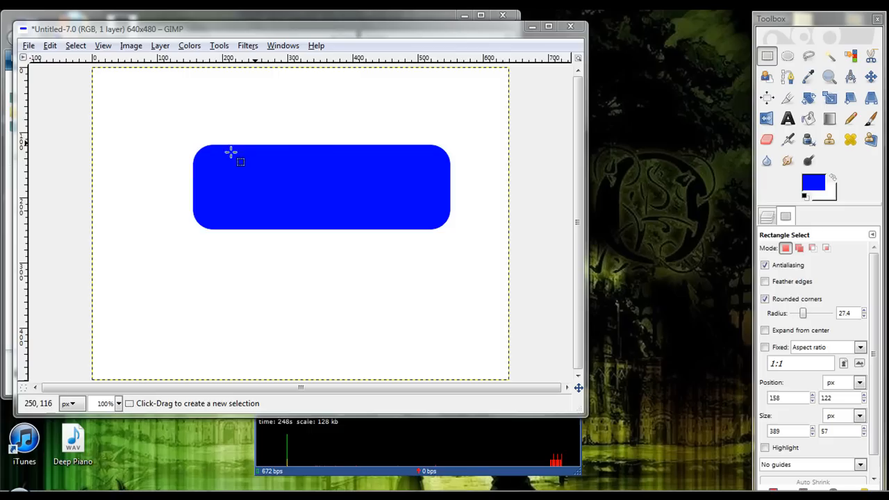
pyautogui.moveTo(345, 198)
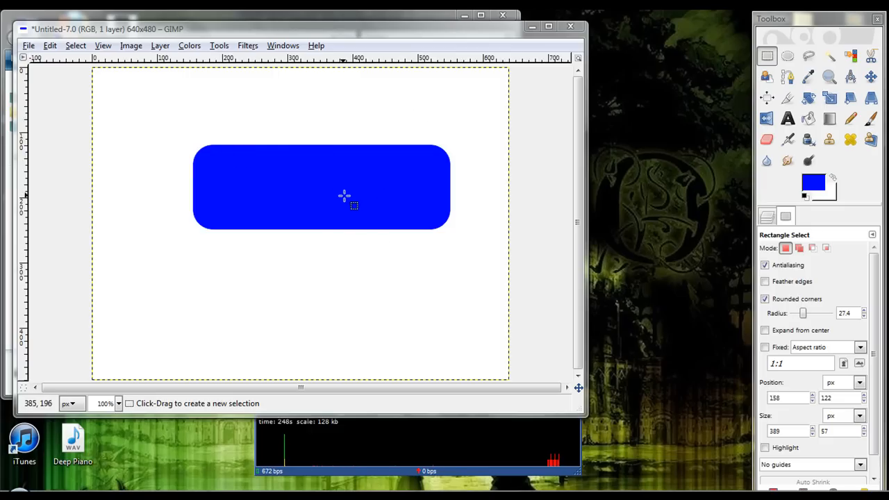
pyautogui.moveTo(382, 217)
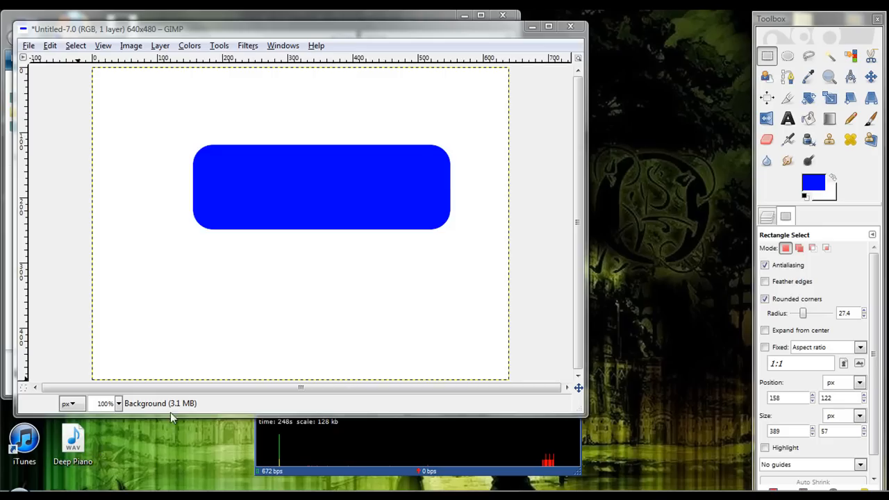
pyautogui.moveTo(68, 484)
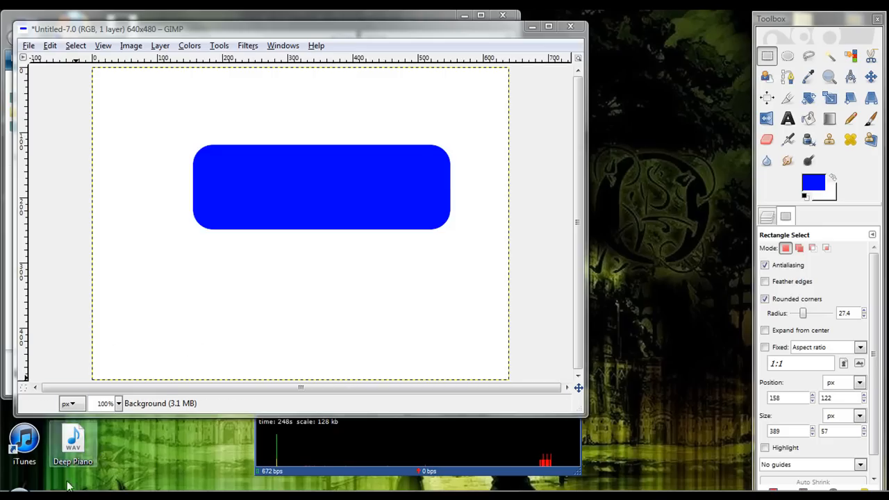
pyautogui.moveTo(94, 480)
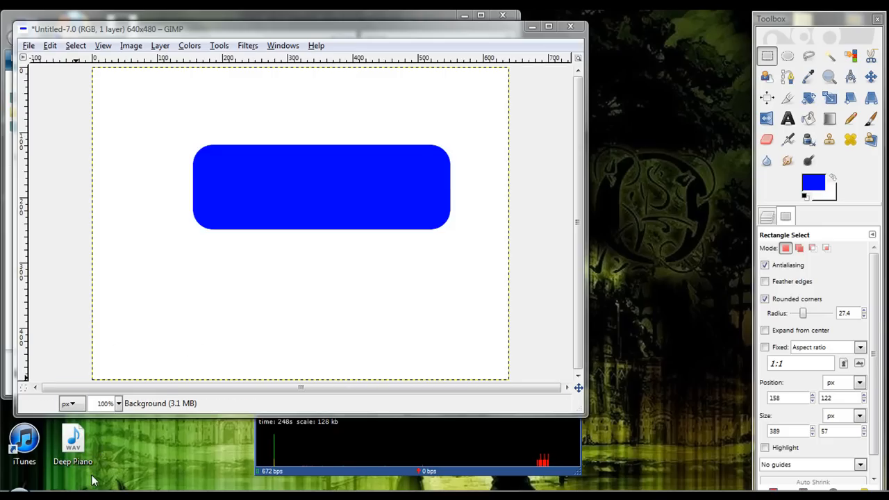
# Select the blue rounded rectangle by its colour via Select > By Color.
pyautogui.click(75, 44)
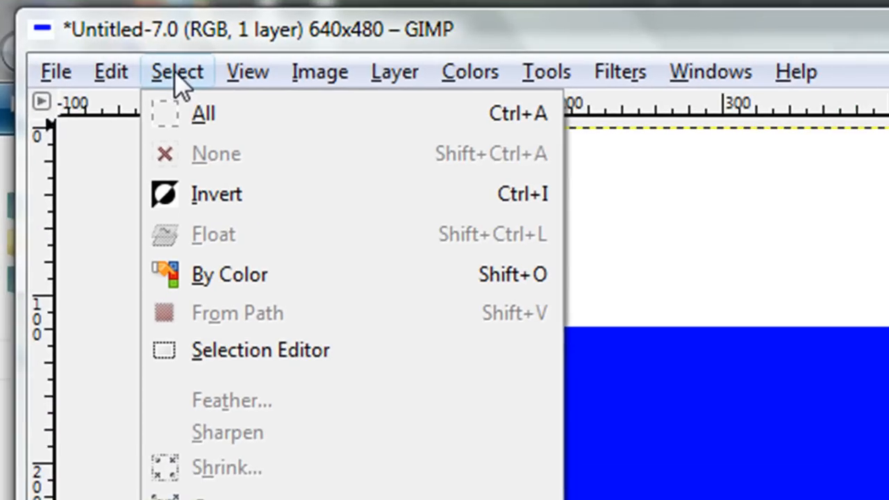
pyautogui.moveTo(248, 283)
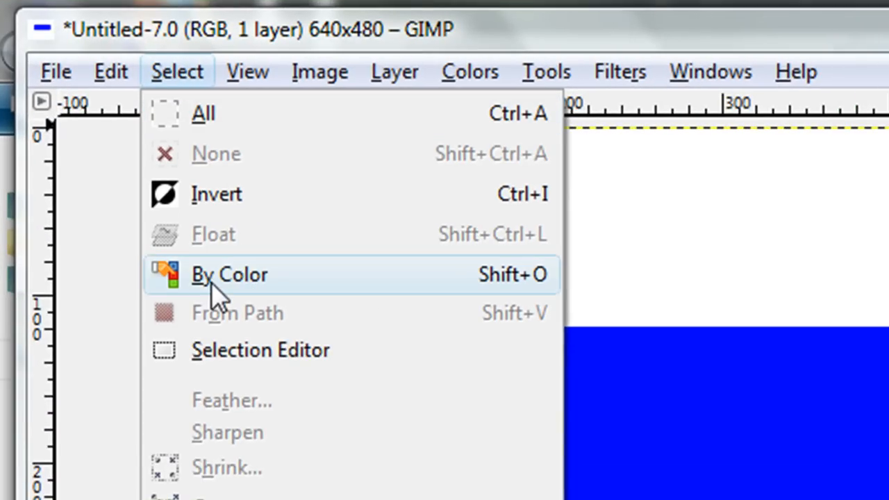
pyautogui.click(229, 275)
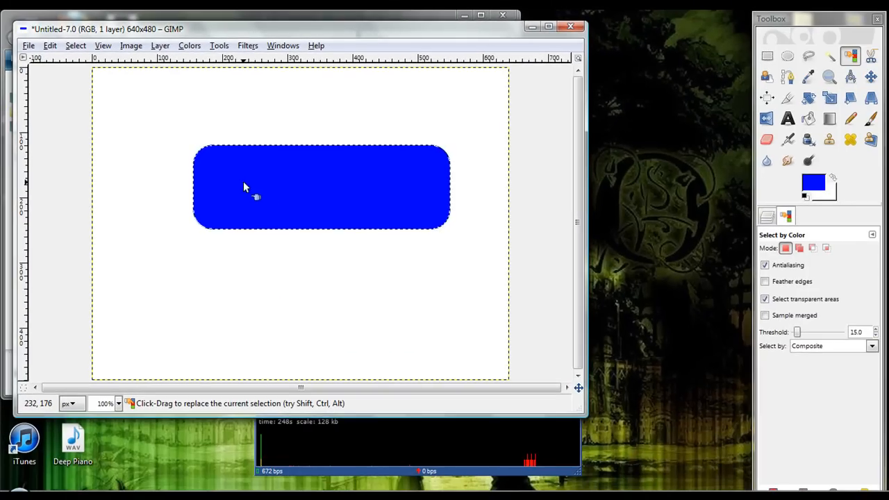
pyautogui.moveTo(160, 211)
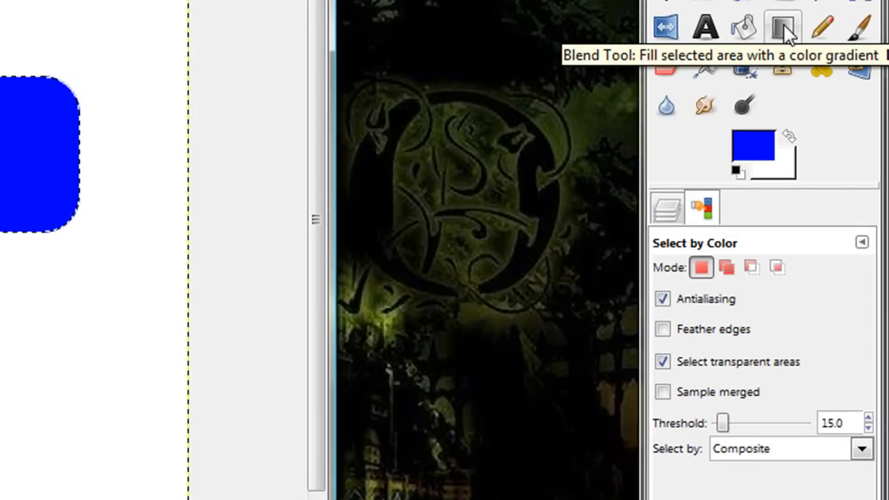
# Set the Blend tool to an FG-to-Transparent spherical gradient with black foreground.
pyautogui.click(779, 23)
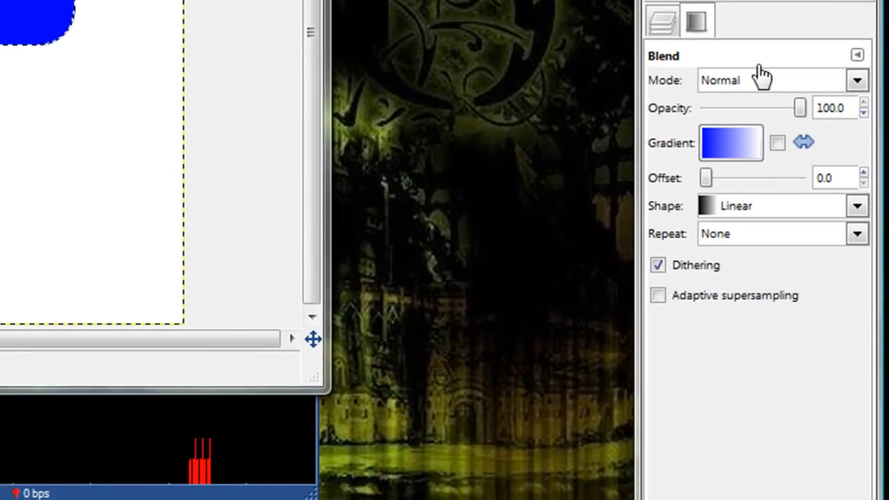
pyautogui.click(731, 142)
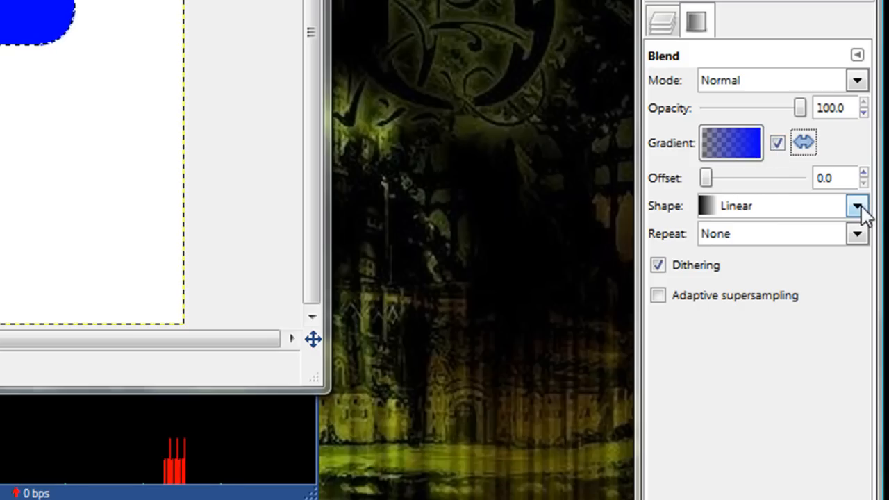
pyautogui.click(857, 205)
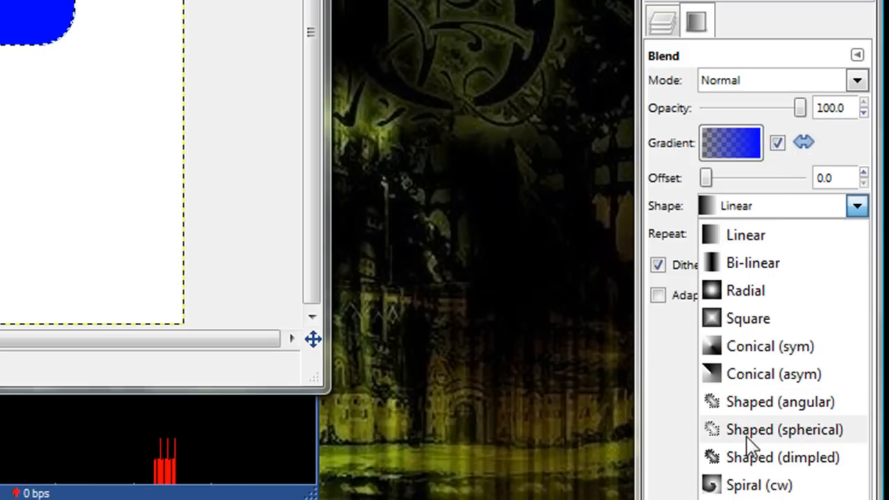
pyautogui.click(780, 427)
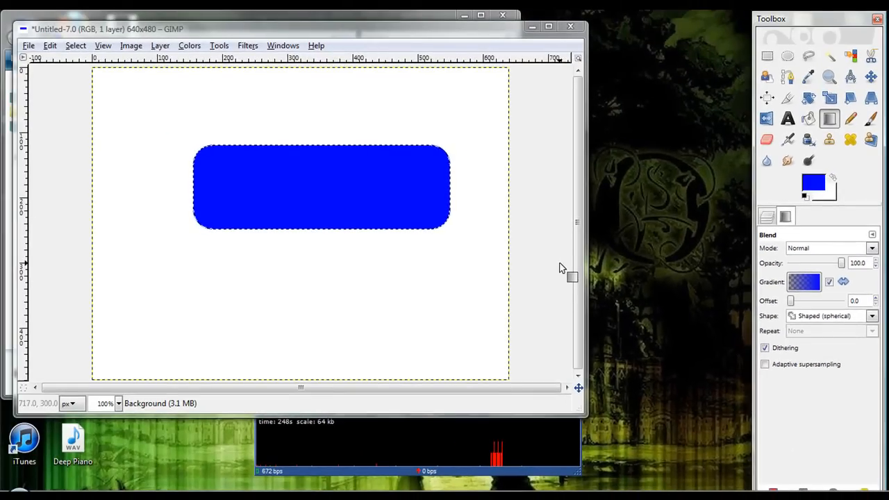
pyautogui.click(817, 182)
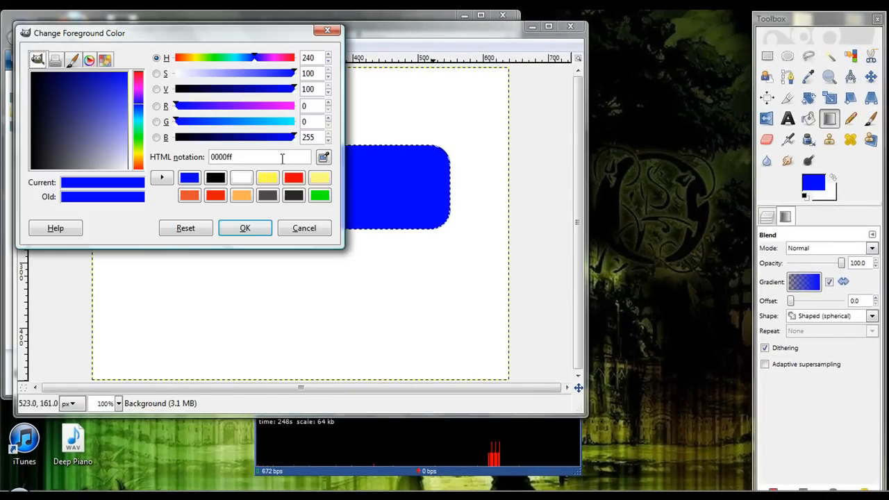
pyautogui.click(244, 227)
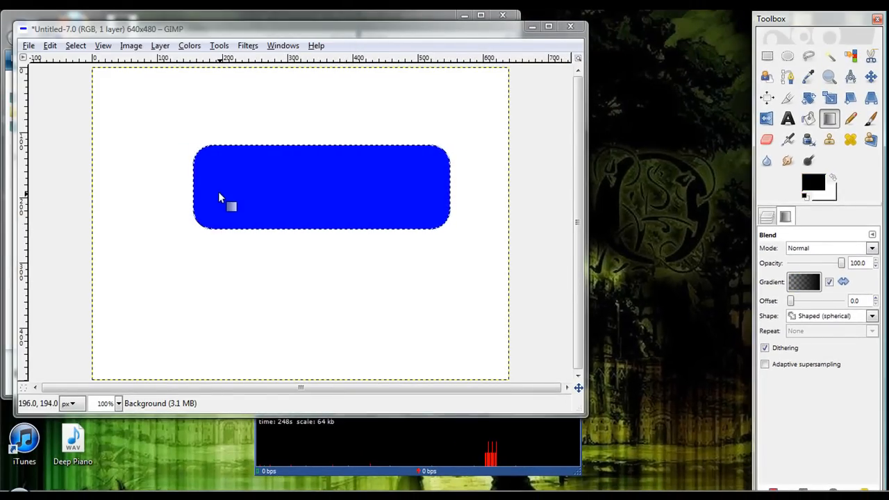
# Apply the black spherical gradient across the selection to darken the button's edges.
pyautogui.moveTo(220, 188); pyautogui.dragTo(423, 187)
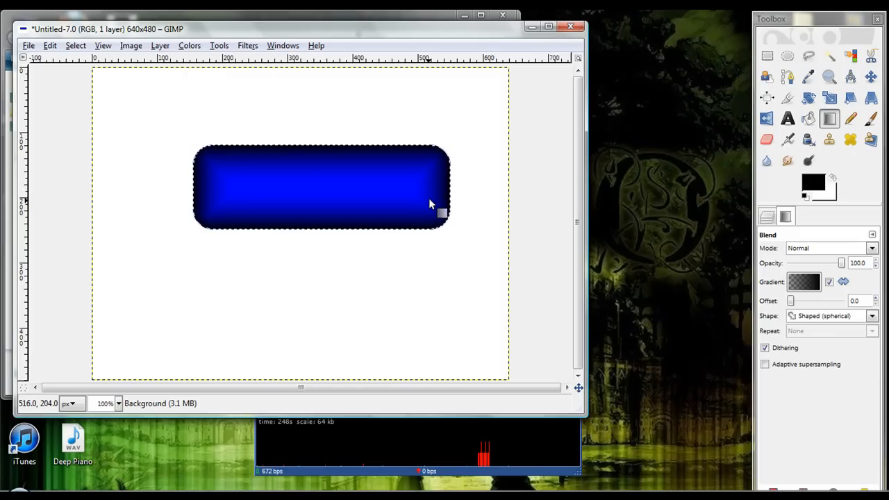
pyautogui.moveTo(372, 250)
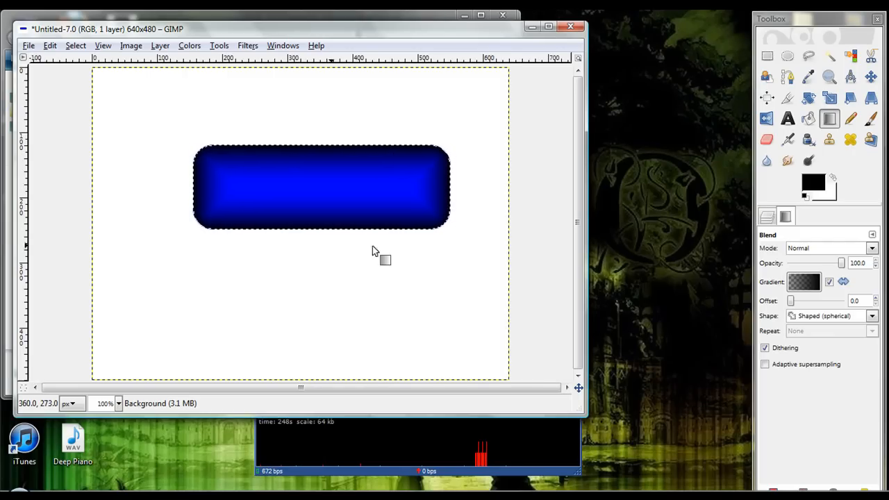
pyautogui.moveTo(447, 262)
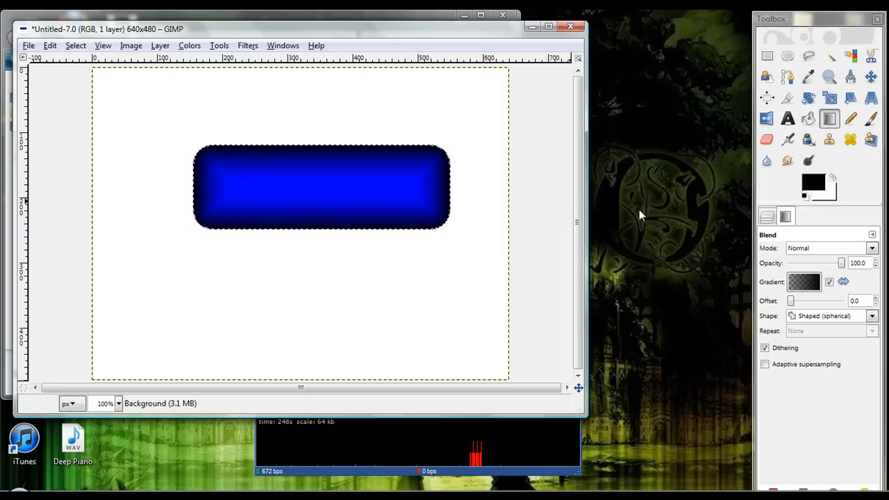
pyautogui.moveTo(714, 13)
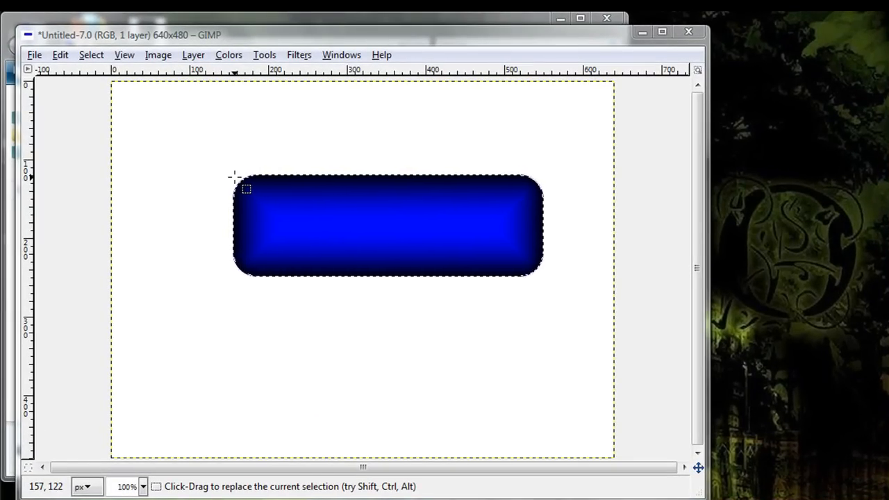
# Draw a rounded rectangular selection over the top half of the shaded button.
pyautogui.moveTo(244, 189); pyautogui.dragTo(378, 232)
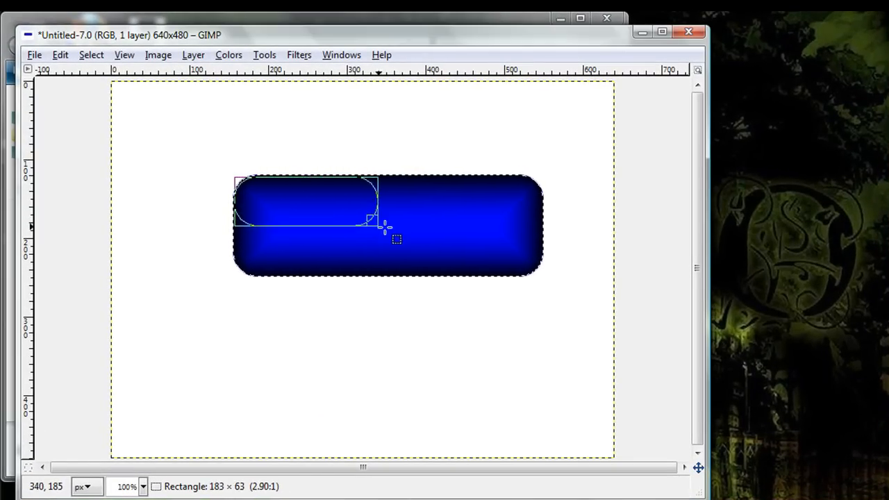
pyautogui.moveTo(375, 223); pyautogui.dragTo(535, 223)
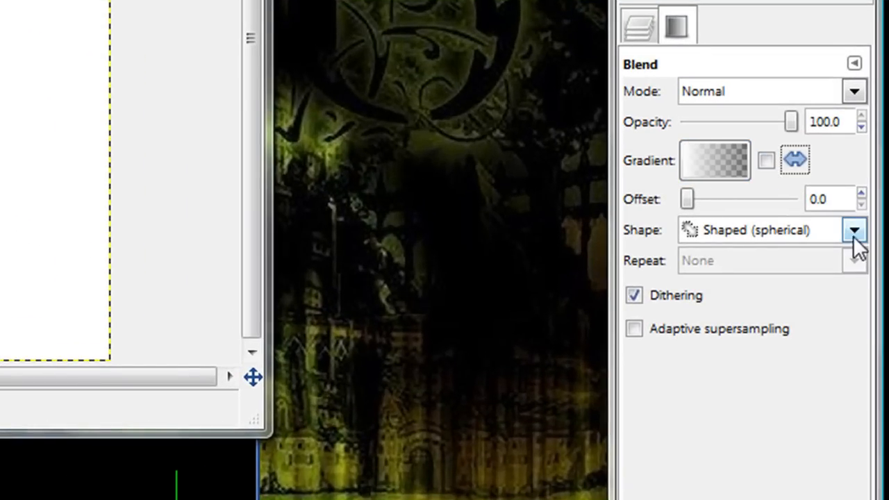
# Change the gradient shape to Linear for the white top highlight.
pyautogui.click(855, 231)
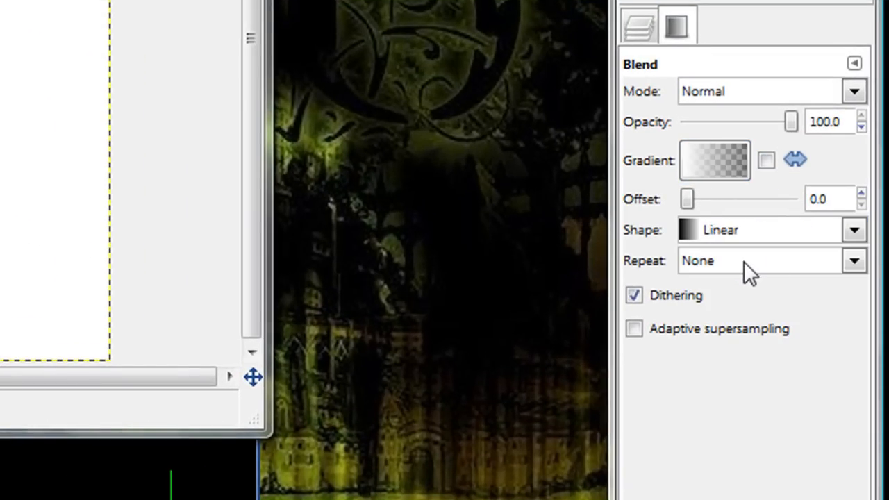
pyautogui.moveTo(792, 122); pyautogui.dragTo(778, 123)
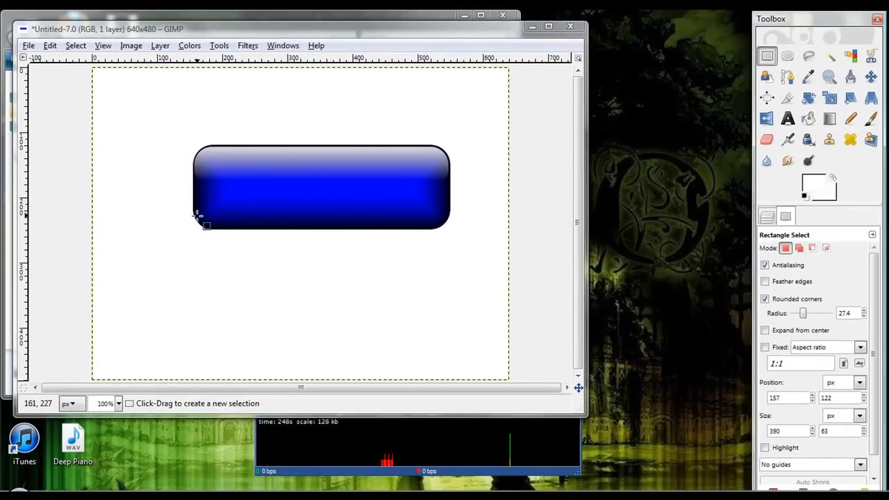
# Redraw a rounded rectangular selection covering the lower part of the button.
pyautogui.moveTo(197, 220); pyautogui.dragTo(400, 222)
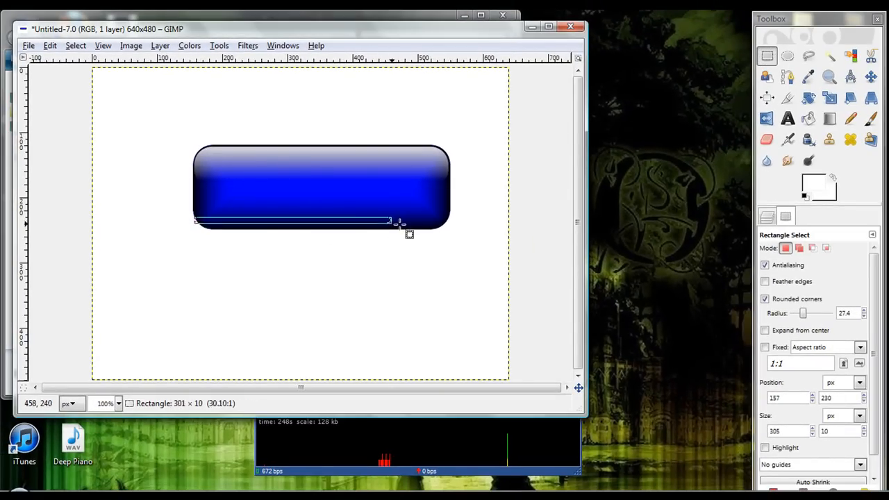
pyautogui.moveTo(400, 221); pyautogui.dragTo(447, 225)
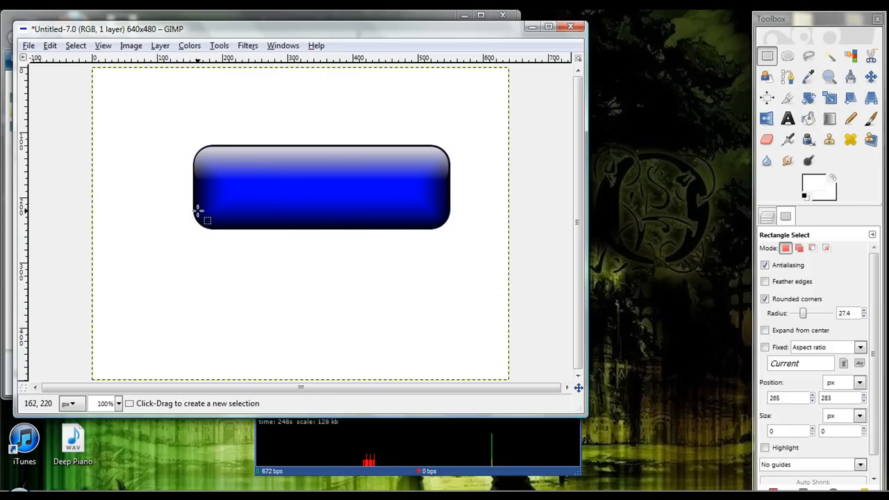
pyautogui.moveTo(202, 216); pyautogui.dragTo(340, 233)
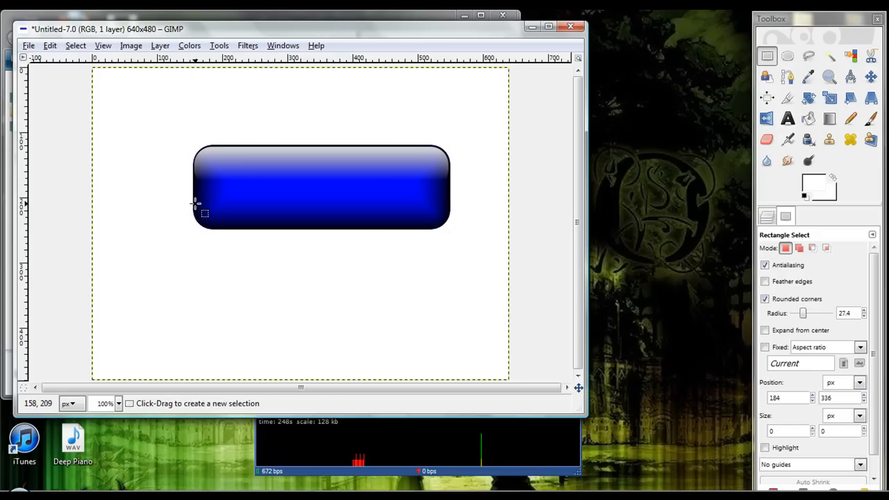
pyautogui.moveTo(195, 195)
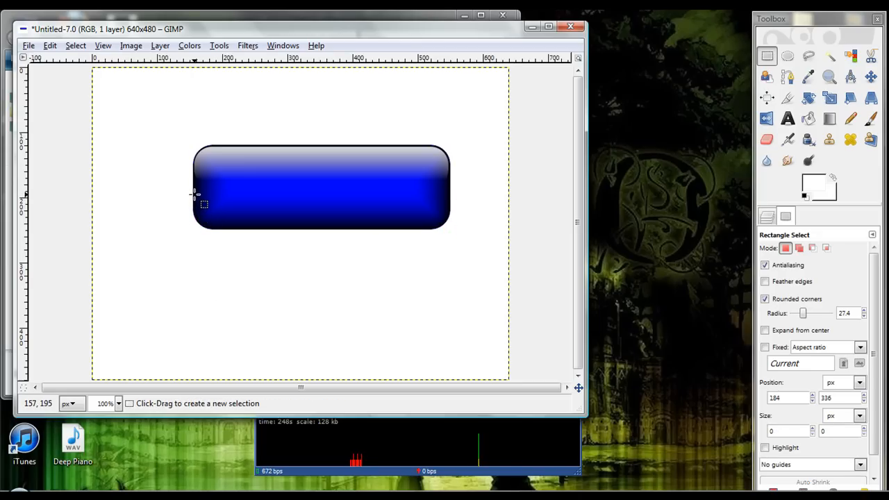
pyautogui.moveTo(197, 194); pyautogui.dragTo(428, 236)
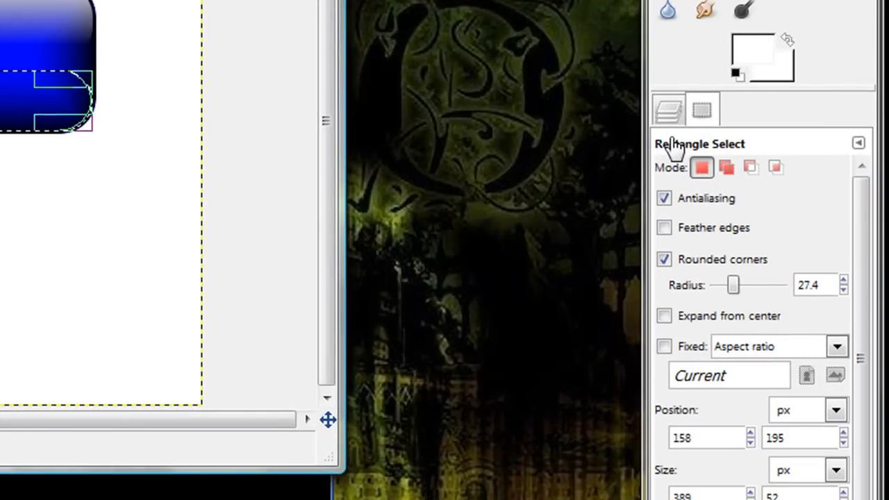
pyautogui.moveTo(658, 205)
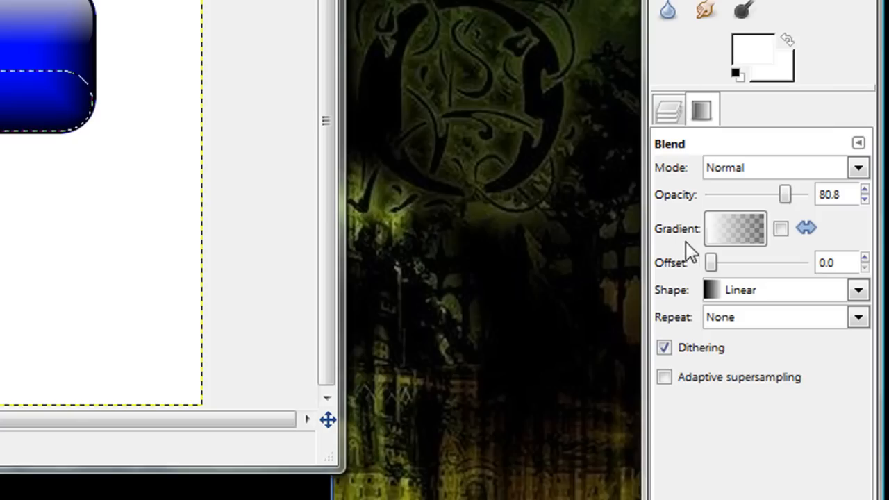
# Lower the Blend gradient opacity to about 38 percent.
pyautogui.moveTo(785, 194); pyautogui.dragTo(743, 194)
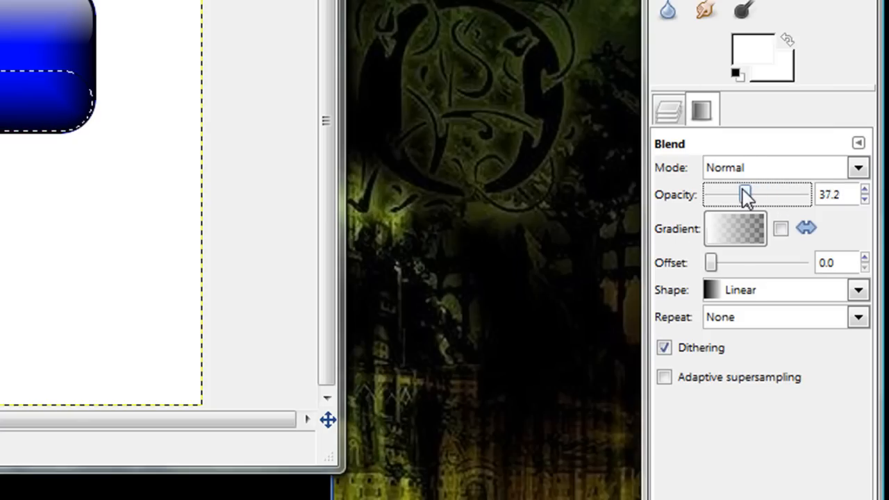
pyautogui.moveTo(742, 194); pyautogui.dragTo(748, 195)
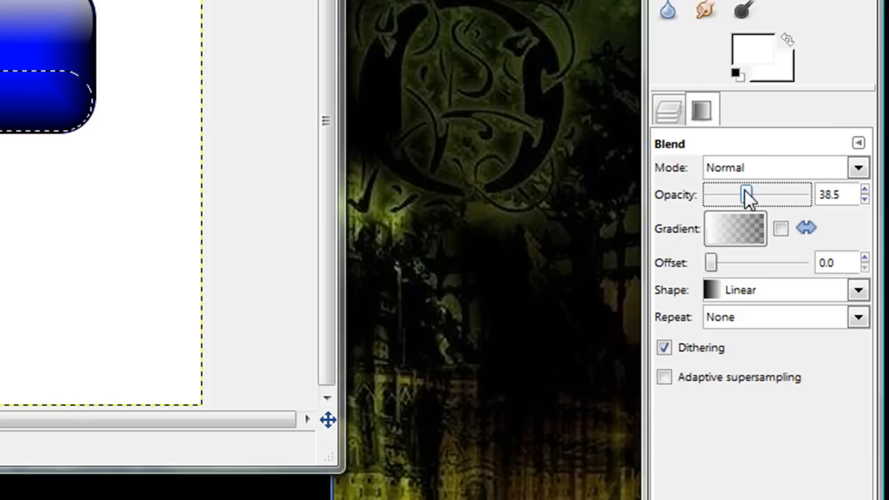